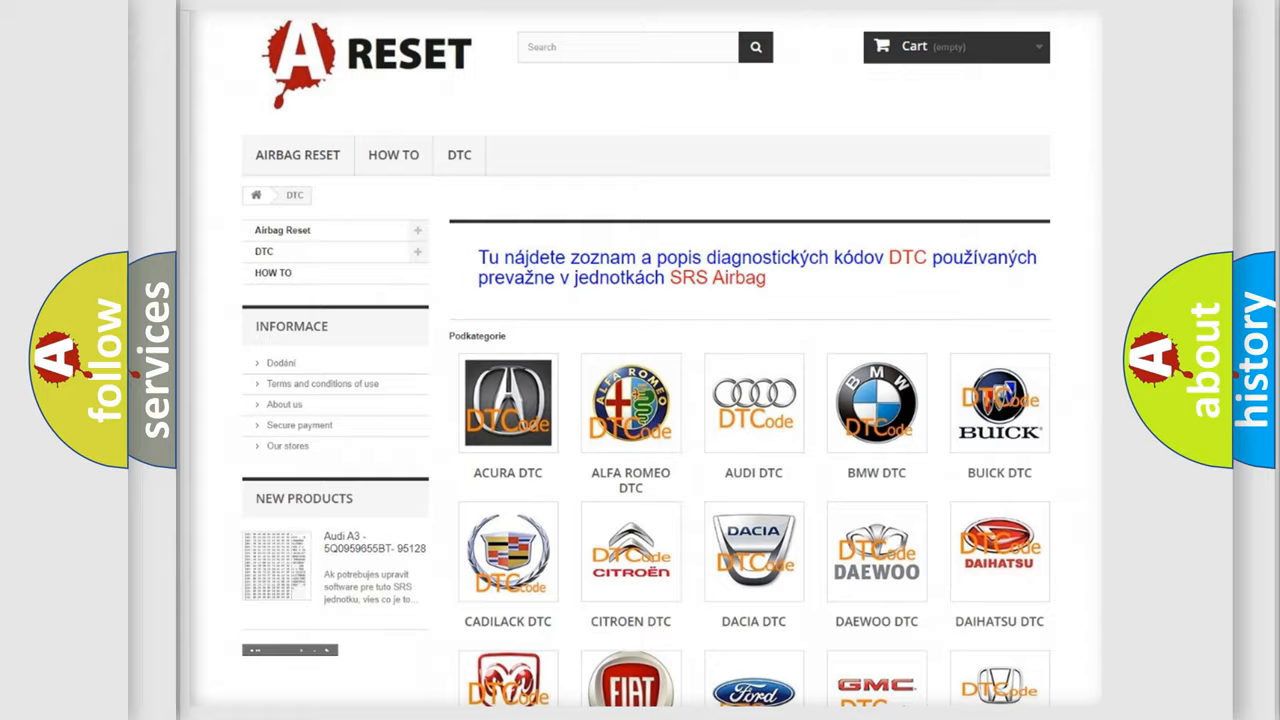
Scroll down the Fiat DTC code list to the C-series codes above the footer
{"action": "scroll", "scroll_direction": "down", "scroll_amount": 3}
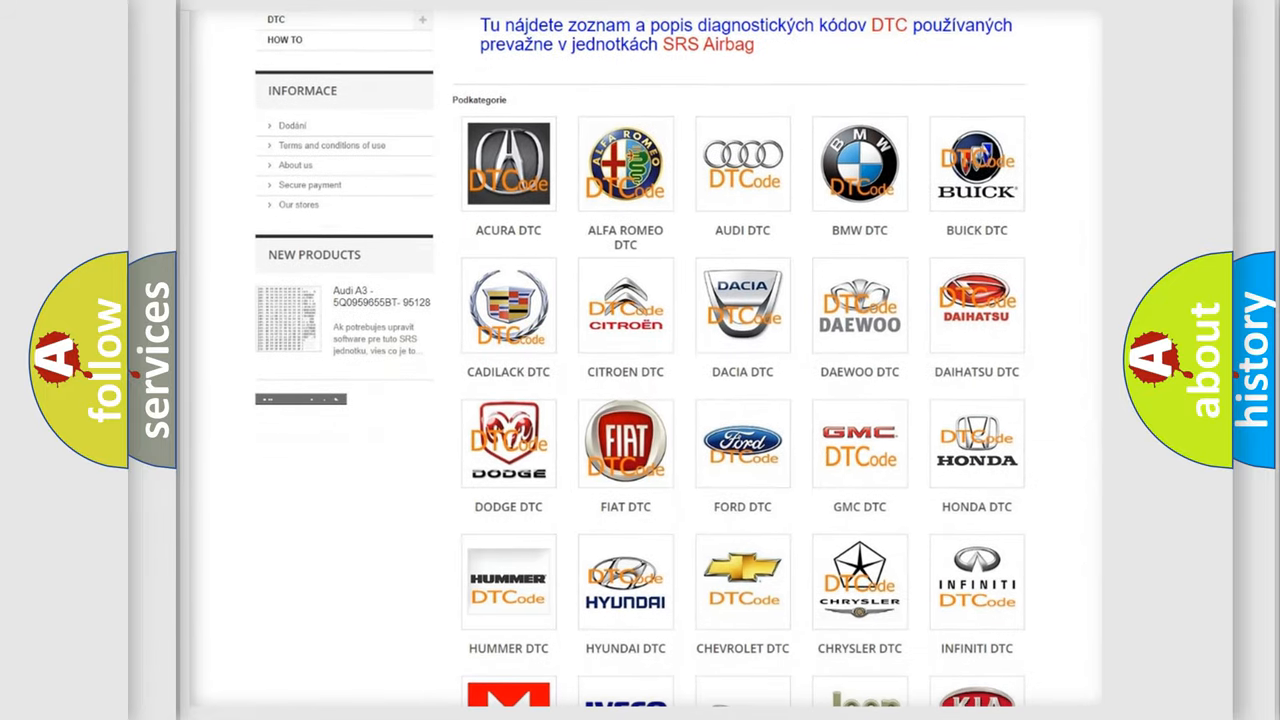
{"action": "mouse_move", "coordinate": [625, 440]}
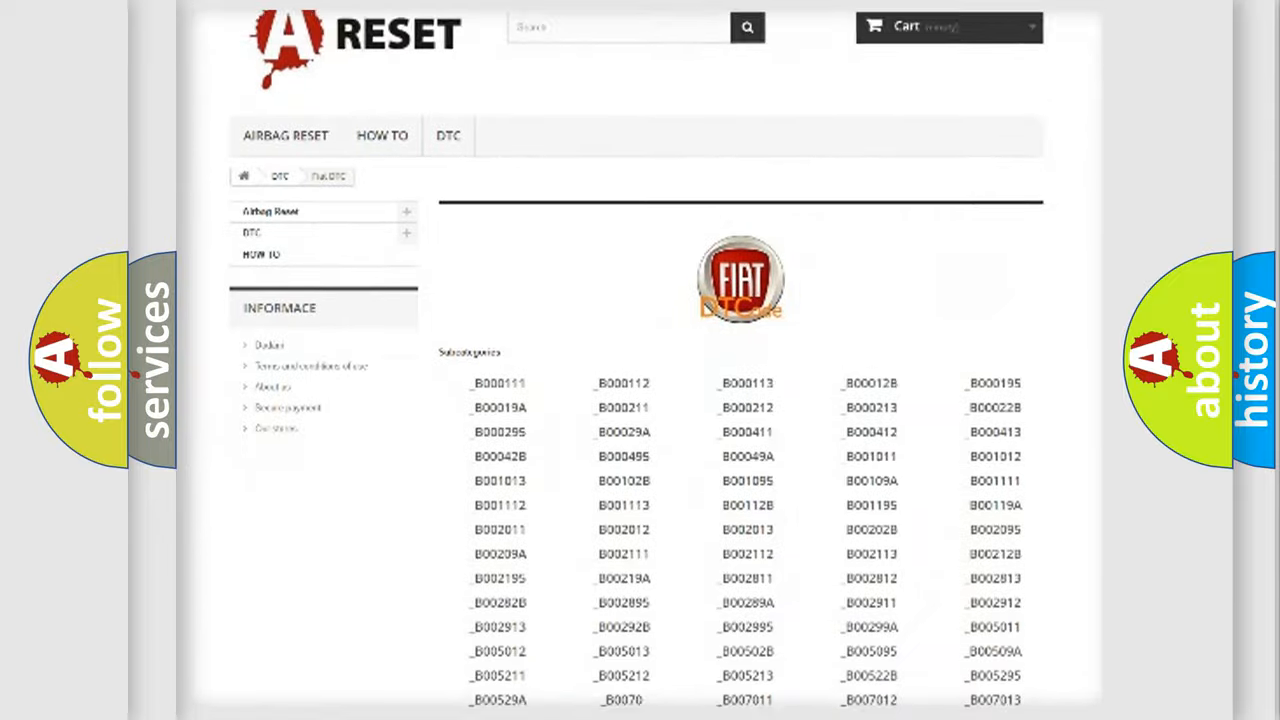
{"action": "scroll", "scroll_direction": "down", "scroll_amount": 3}
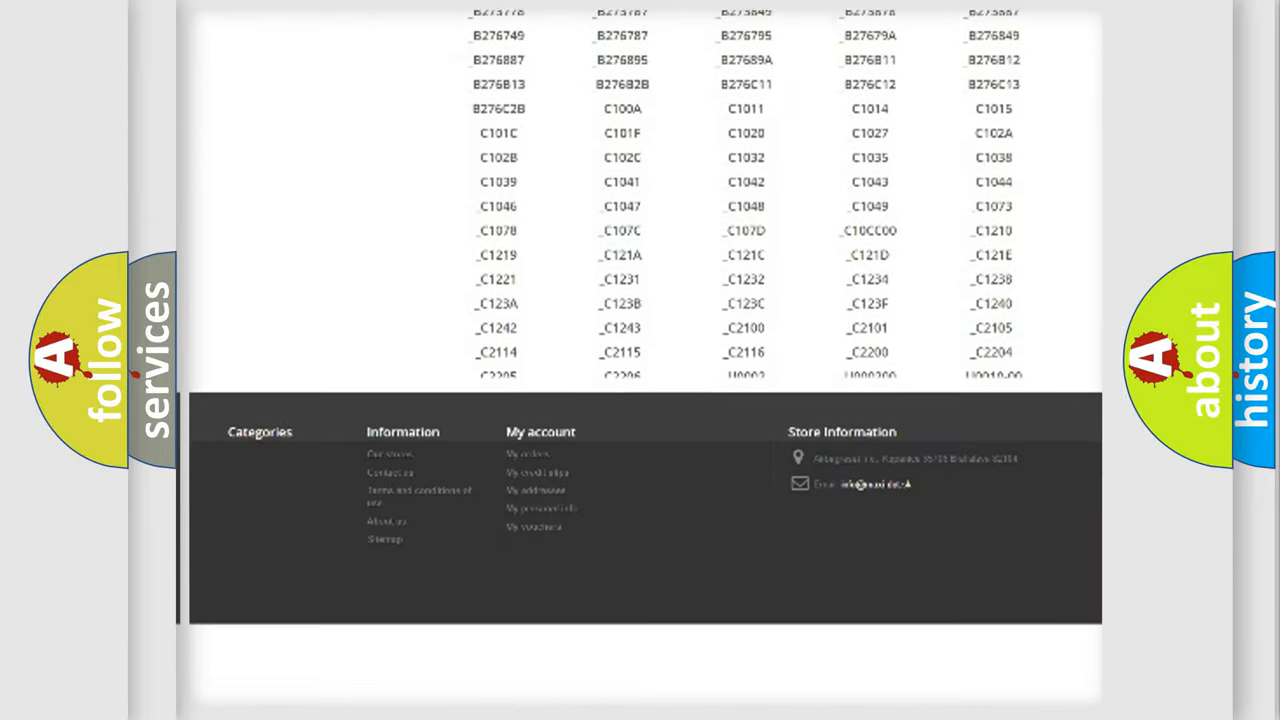
{"action": "scroll", "scroll_direction": "down", "scroll_amount": 3}
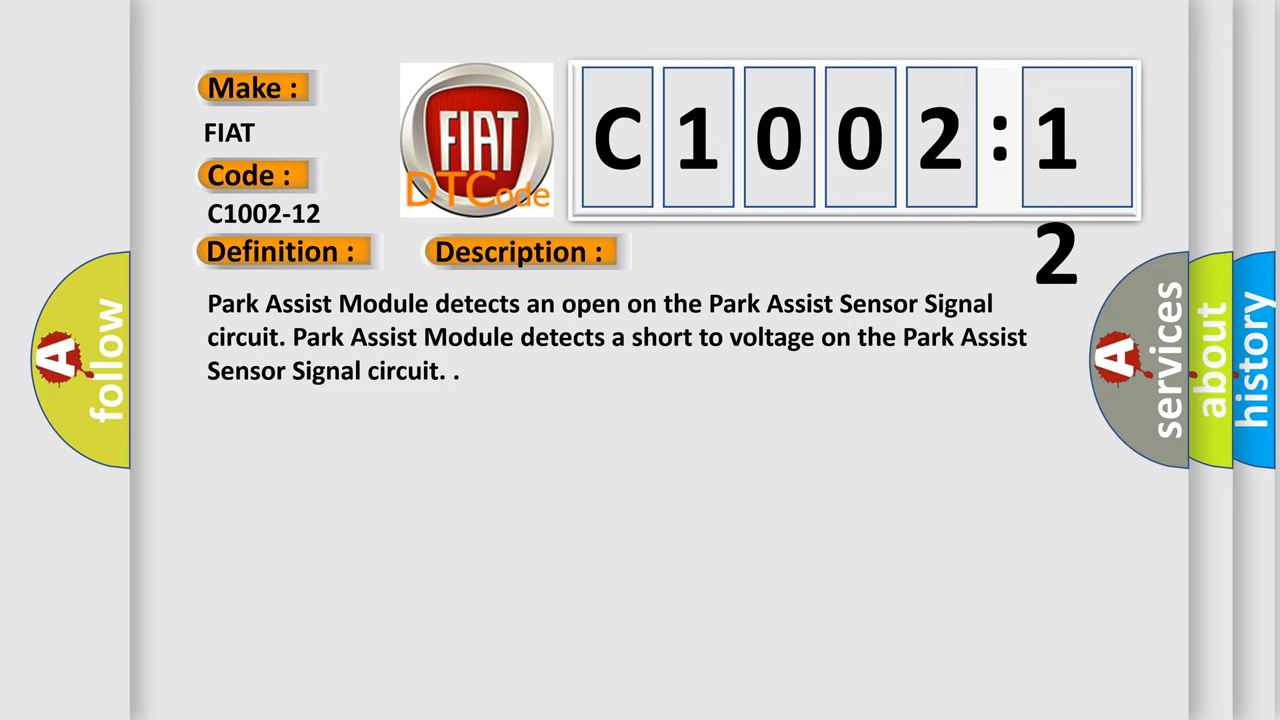
Advance the slide to show C1002-12's description and its cause, circuit short to battery
{"action": "left_click", "coordinate": [735, 251]}
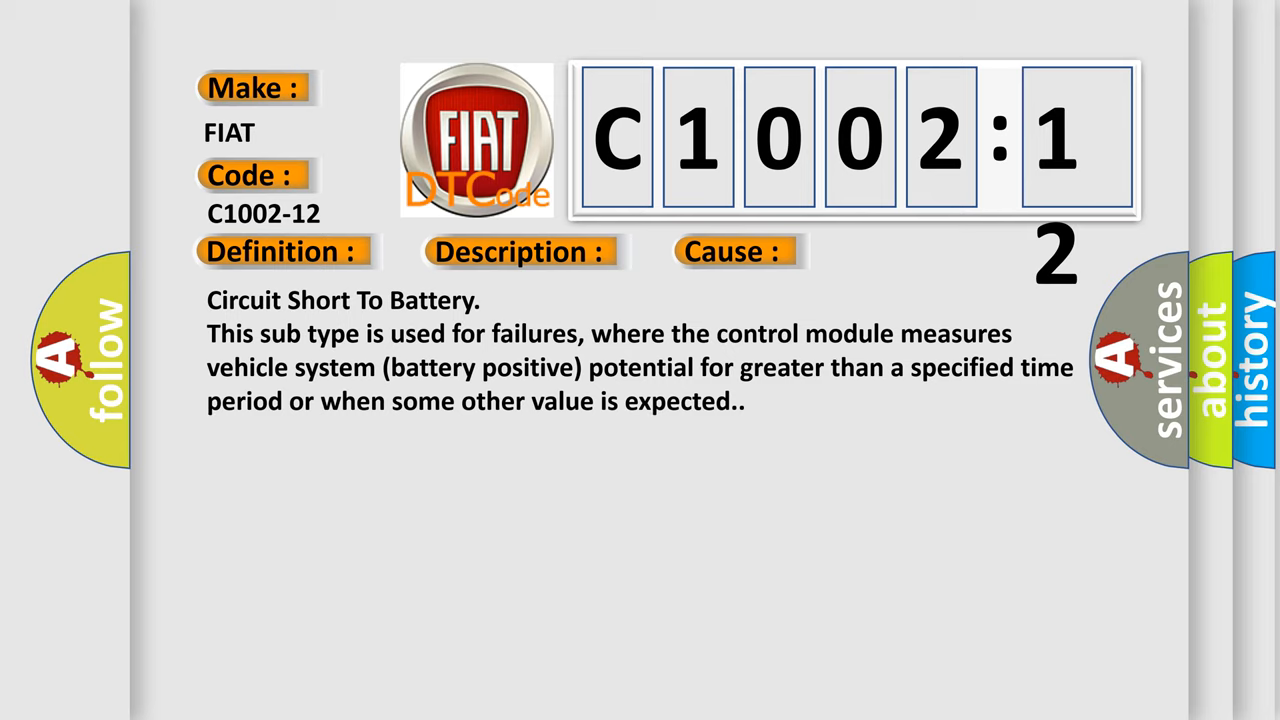